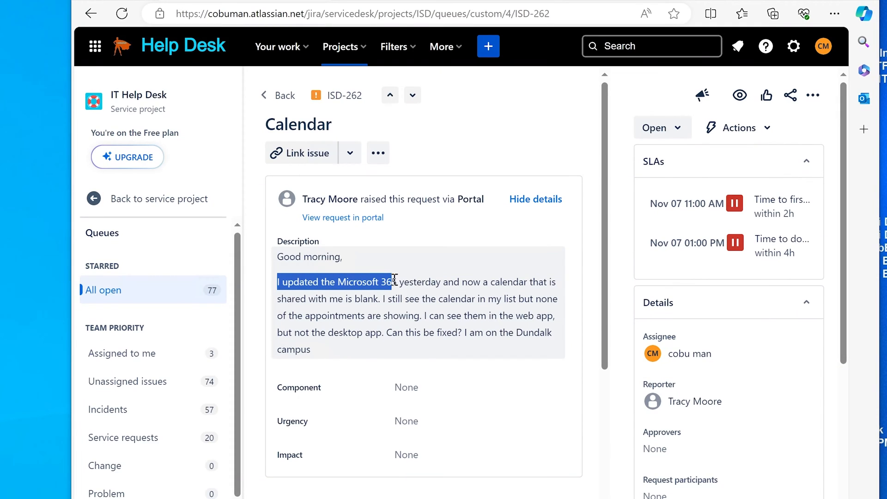
# Step: Highlight the customer's sentences about the update and the blank shared calendar while reviewing ISD-262
pyautogui.moveTo(391, 282); pyautogui.dragTo(463, 282)
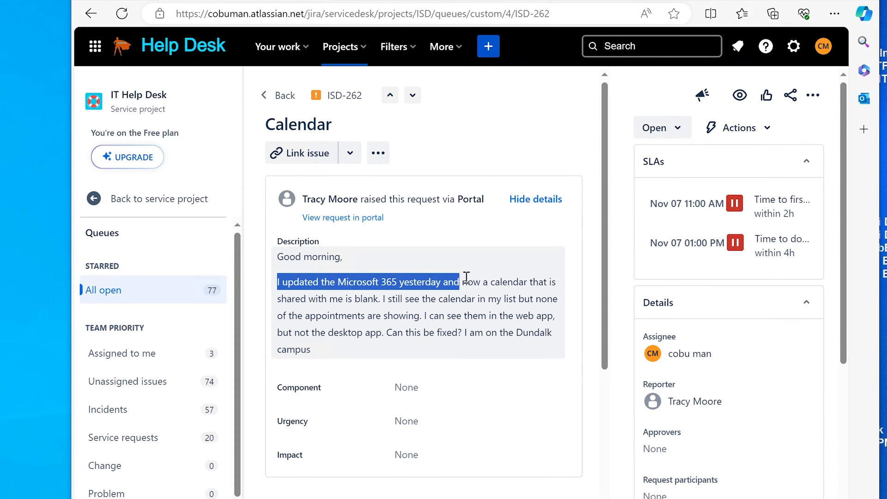
pyautogui.moveTo(463, 282); pyautogui.dragTo(376, 299)
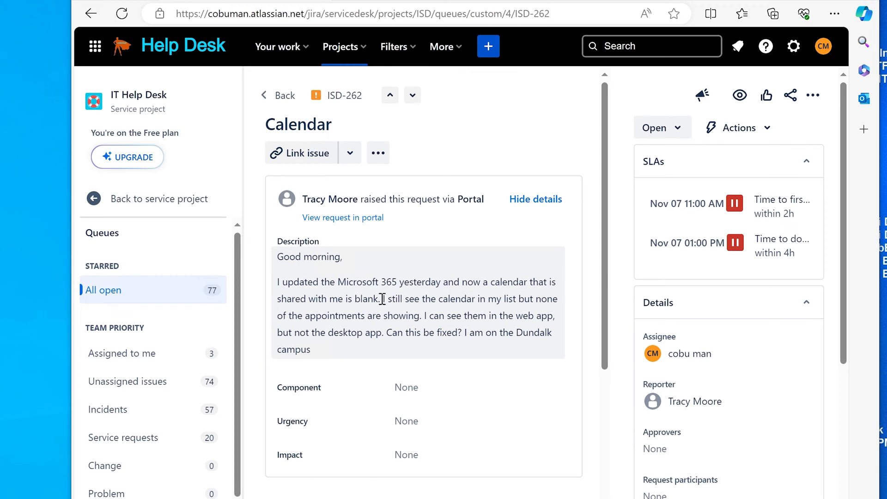
pyautogui.doubleClick(368, 298)
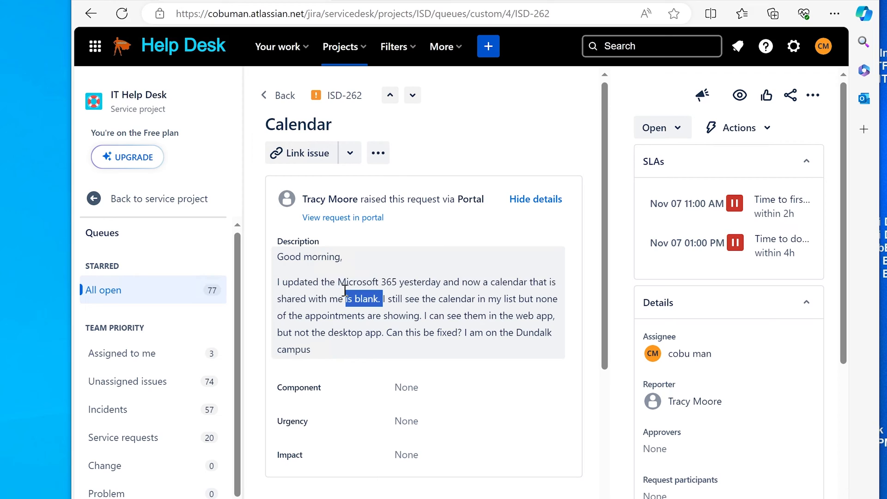
pyautogui.moveTo(382, 299); pyautogui.dragTo(278, 281)
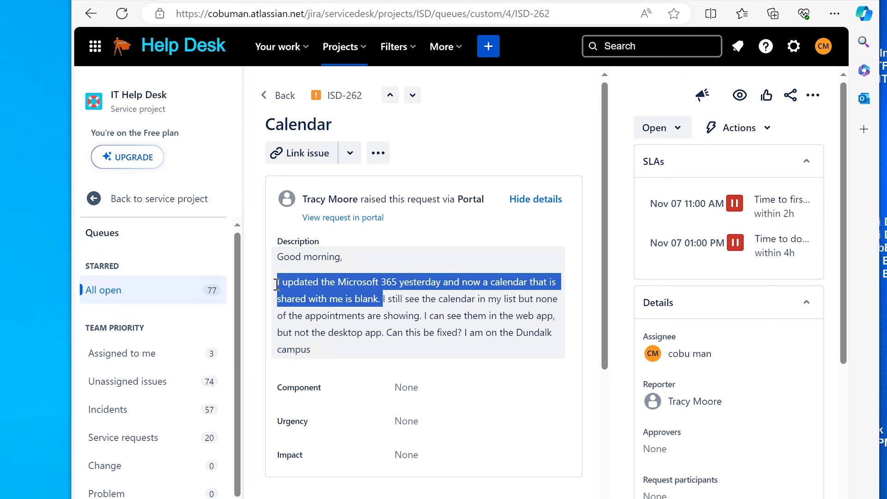
pyautogui.click(382, 298)
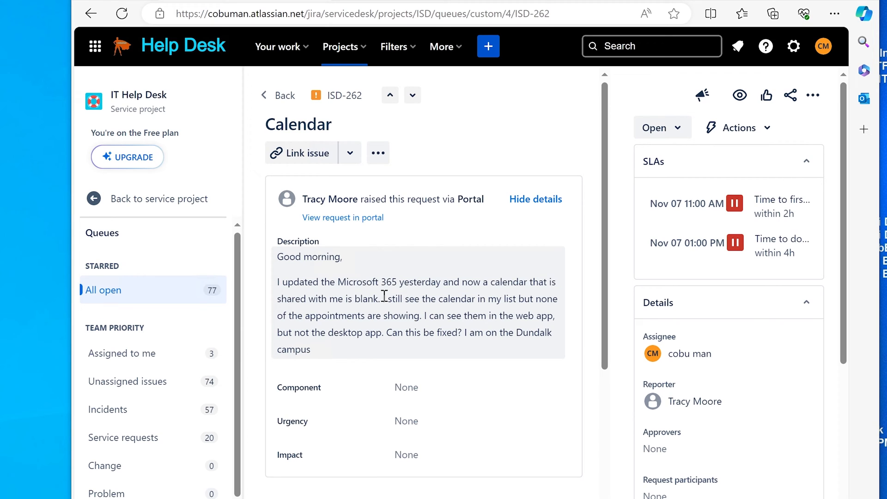
pyautogui.moveTo(277, 282); pyautogui.dragTo(382, 299)
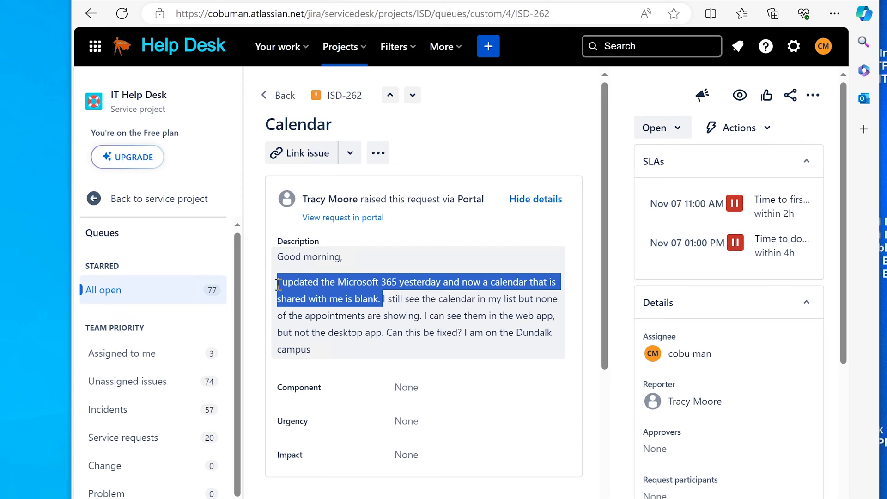
pyautogui.click(352, 284)
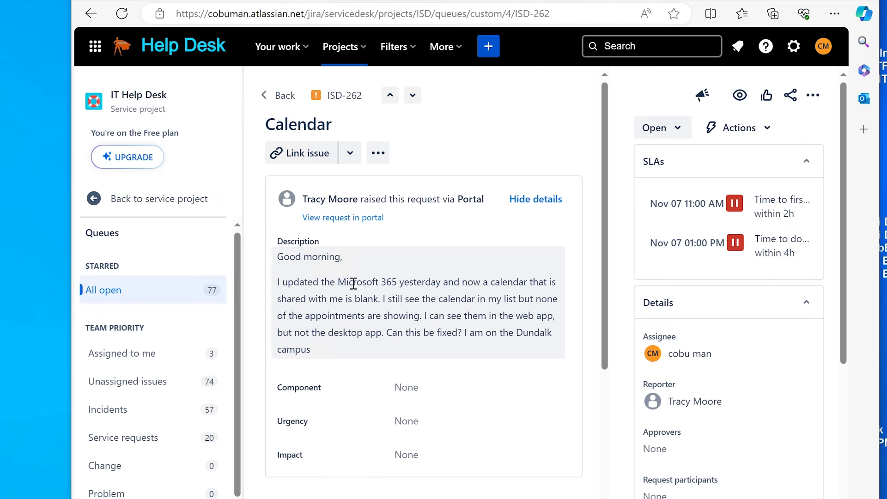
# Step: Bring the ISD-262 request description into inline editing mode
pyautogui.doubleClick(359, 281)
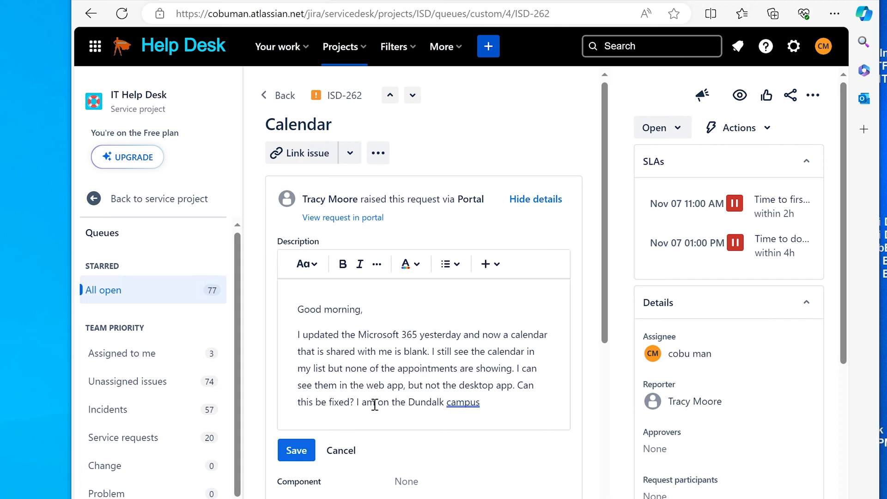
# Step: Cancel the description editor, leaving the customer's text unchanged
pyautogui.click(295, 450)
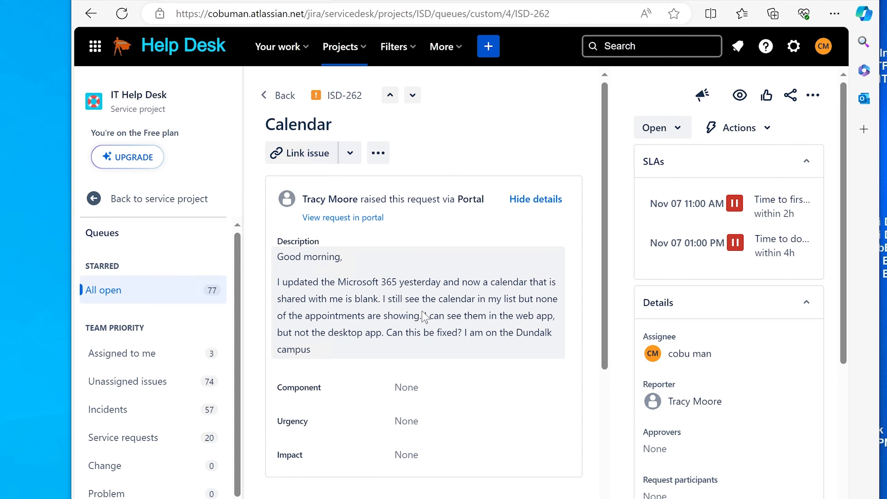
pyautogui.moveTo(424, 316)
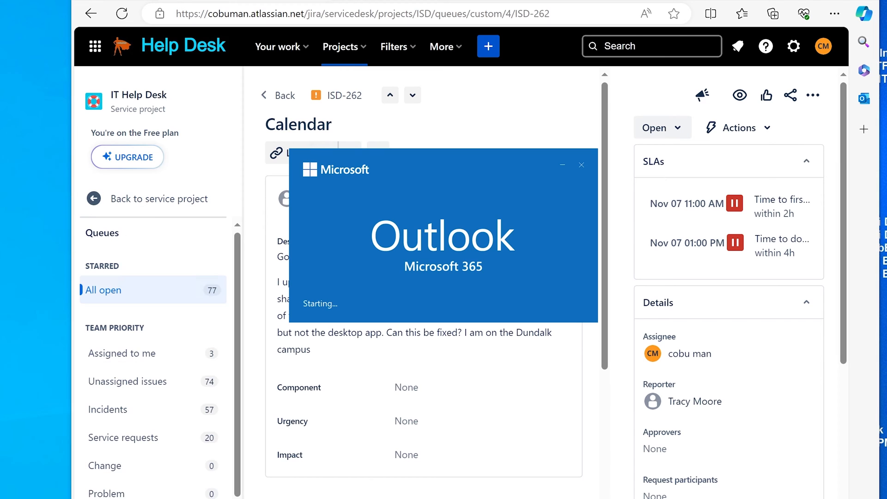
pyautogui.moveTo(471, 202)
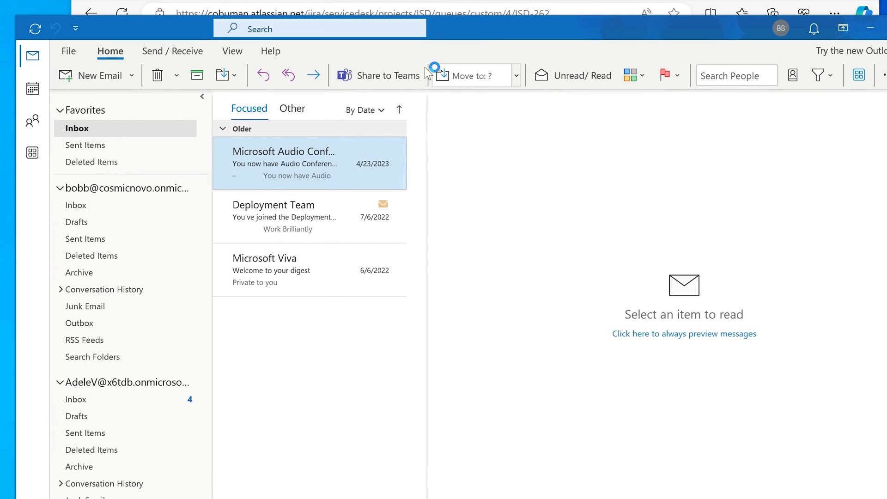
# Step: Show the AdeleV account's Inbox and dismiss the Meet Focused Inbox popup with OK
pyautogui.click(77, 398)
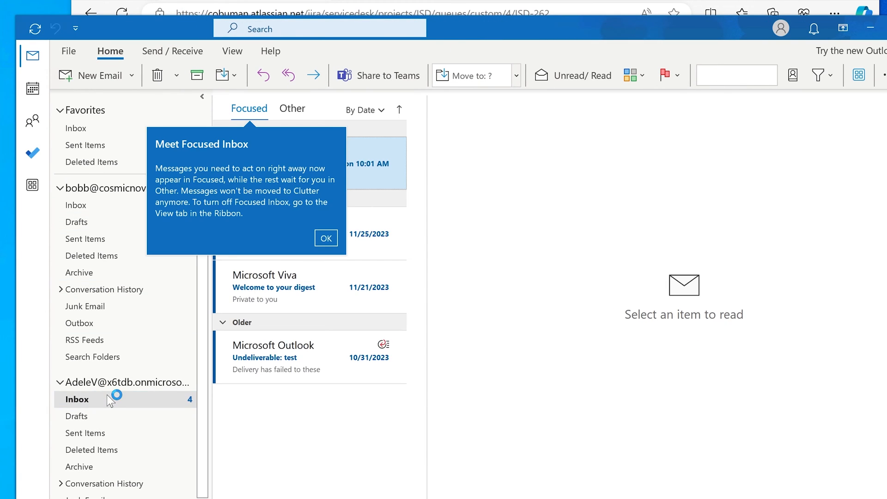
pyautogui.click(326, 238)
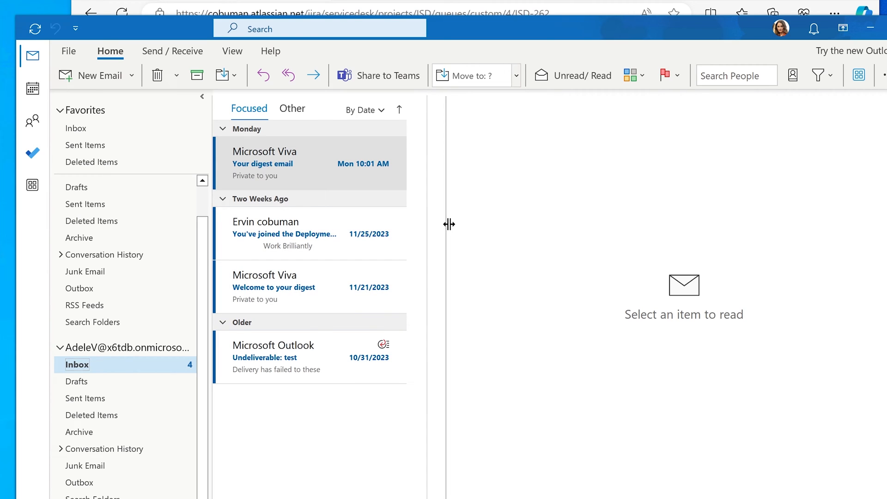
pyautogui.moveTo(156, 439)
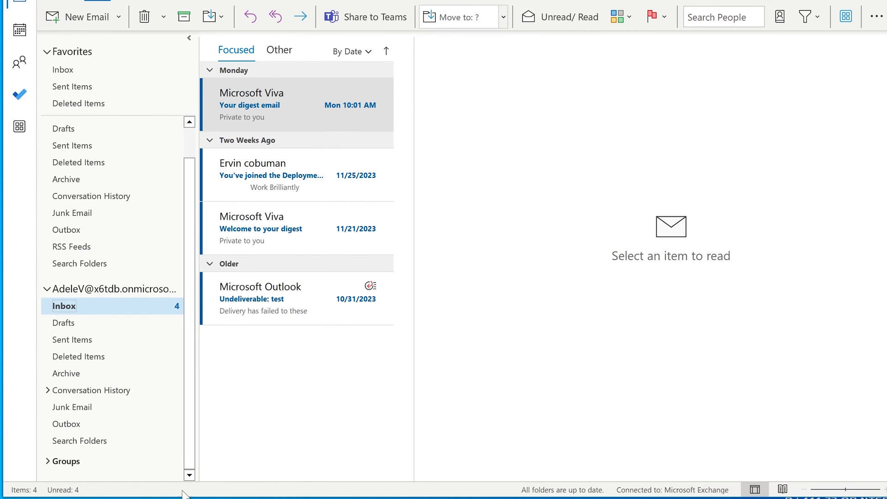
pyautogui.click(48, 196)
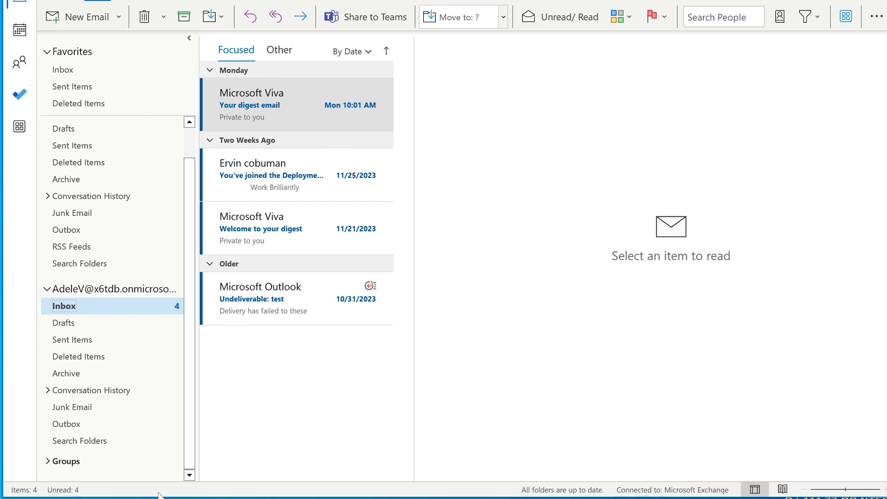
pyautogui.moveTo(182, 494)
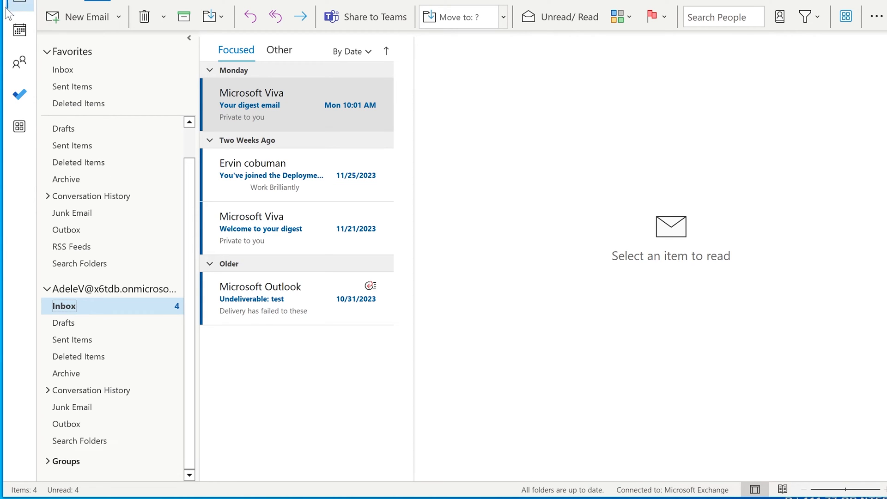
# Step: Switch from mail to the calendar and uncheck AdeleV's shared calendar
pyautogui.click(19, 29)
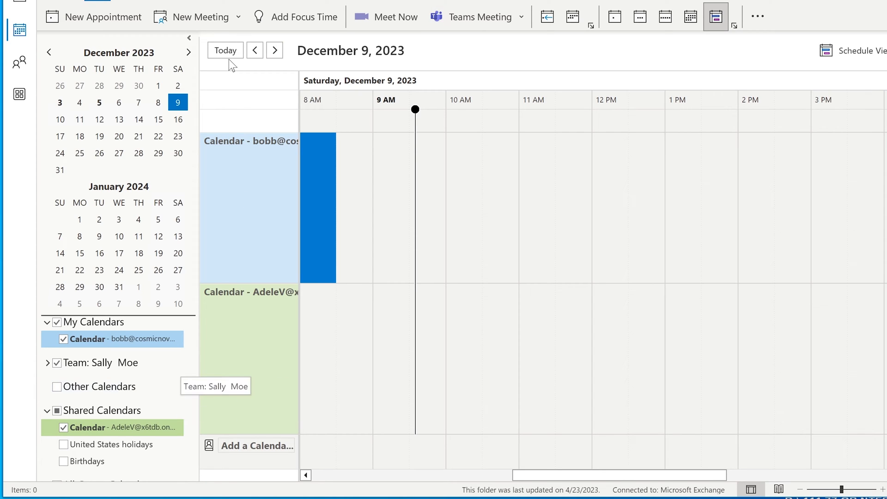
pyautogui.moveTo(309, 112)
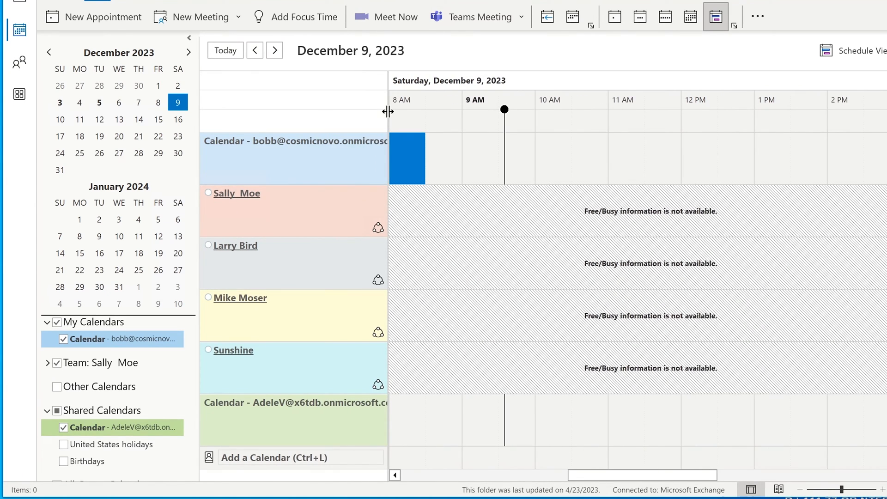
pyautogui.moveTo(102, 387)
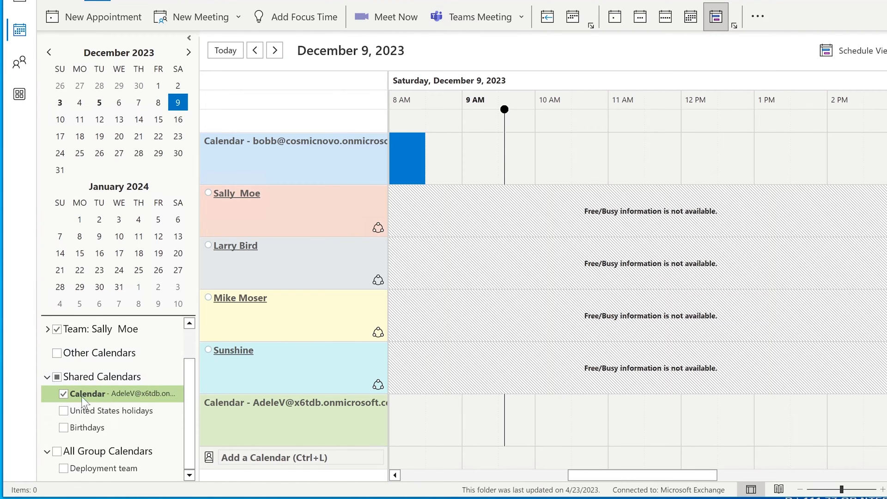
pyautogui.click(64, 394)
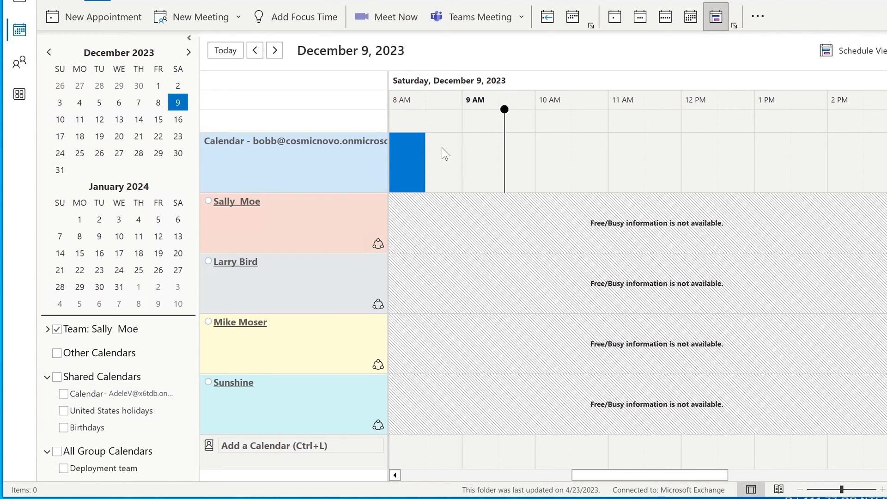
pyautogui.moveTo(666, 17)
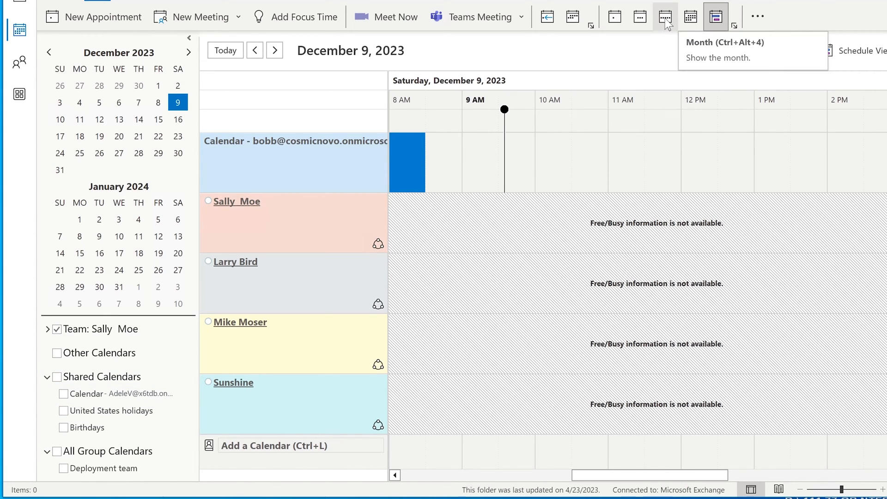
# Step: Show the December 3–9 week with AdeleV's calendar, United States holidays and Birthdays turned on
pyautogui.click(665, 16)
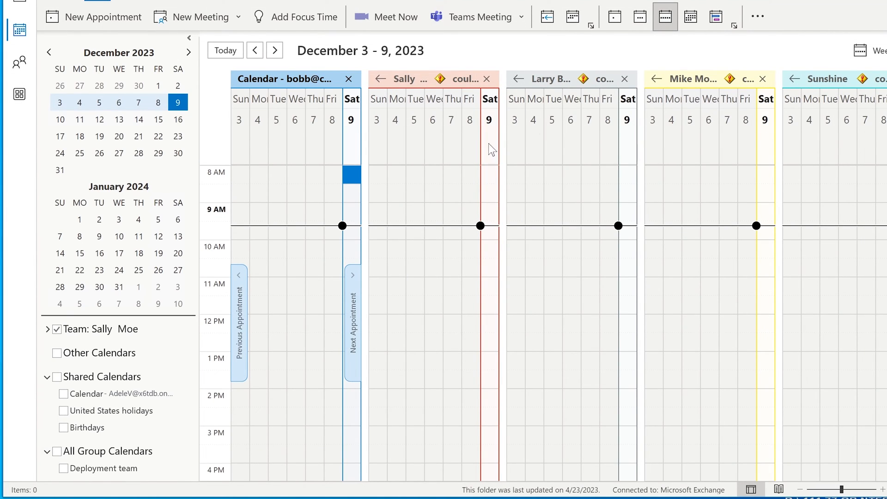
pyautogui.moveTo(430, 79)
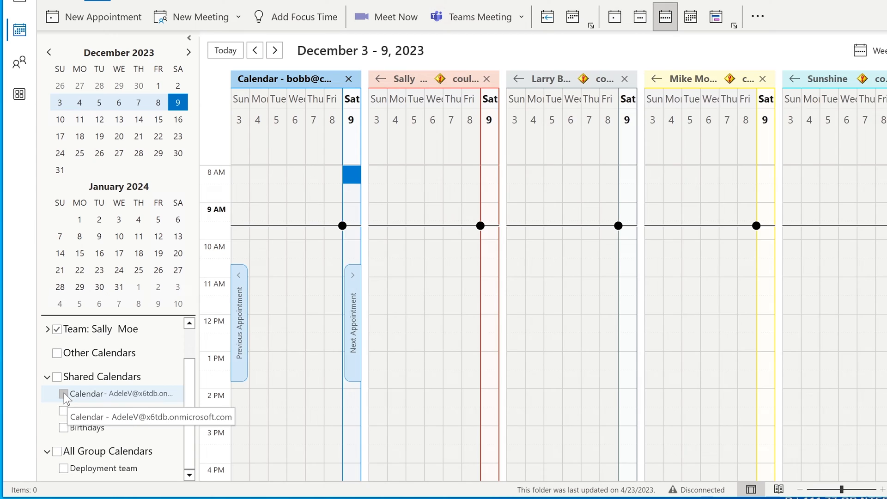
pyautogui.click(63, 394)
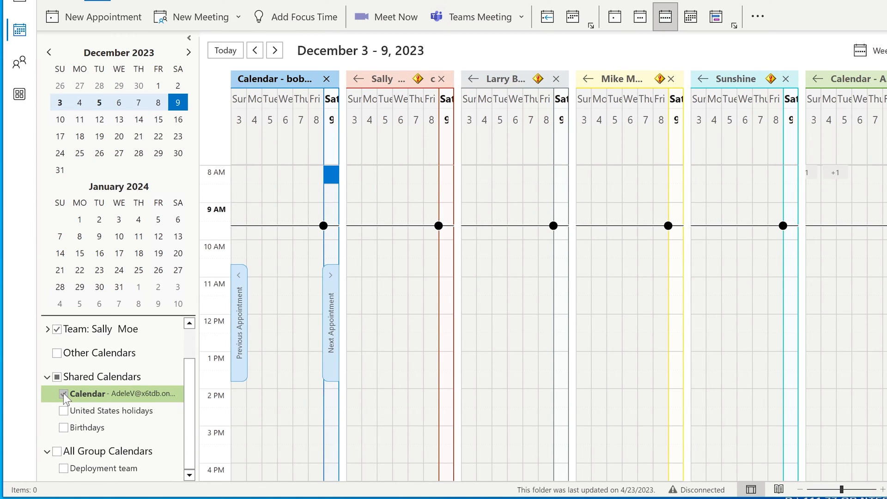
pyautogui.click(63, 393)
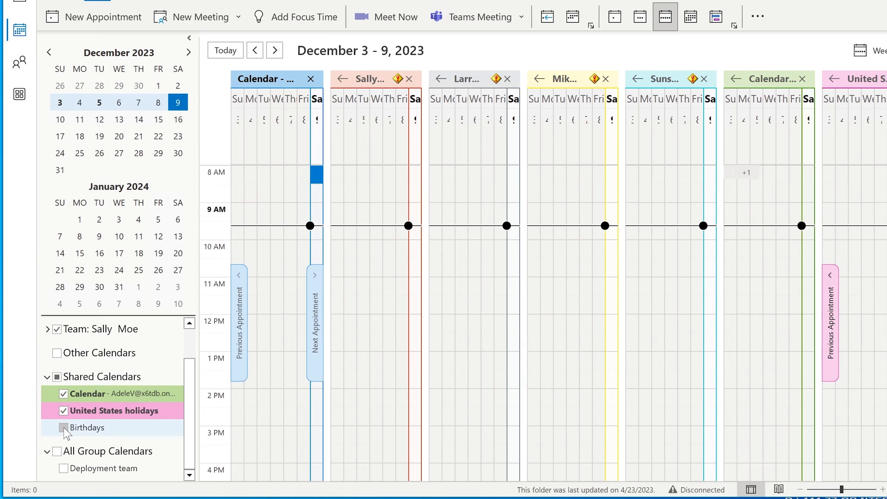
pyautogui.click(63, 428)
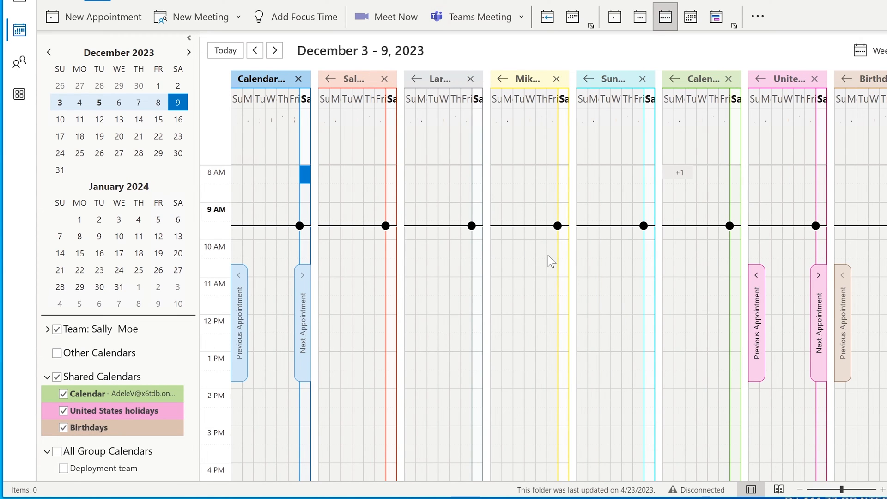
pyautogui.moveTo(381, 161)
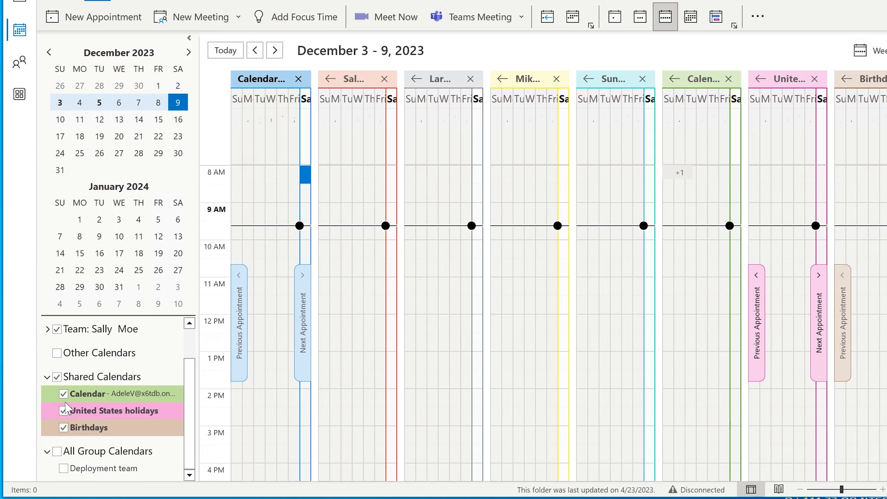
pyautogui.moveTo(64, 407)
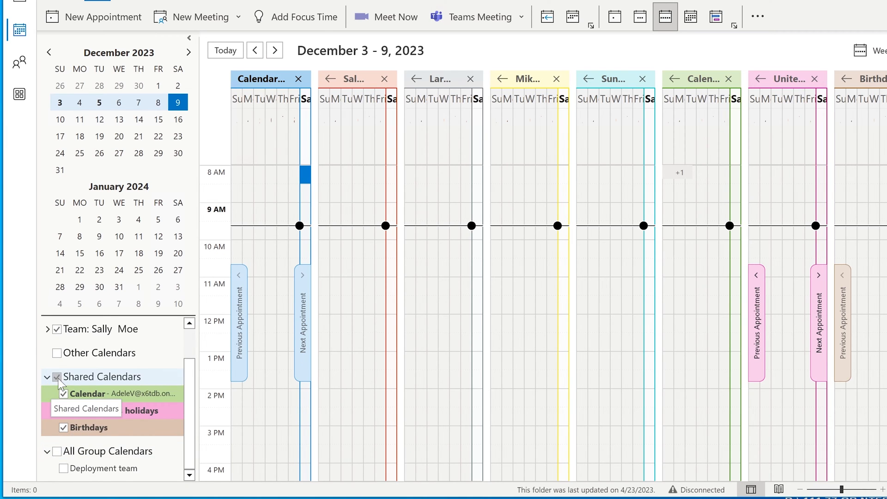
# Step: Turn off the overlaid shared calendars, keep only yours beside AdeleV's, then reach the Microsoft 365 home page
pyautogui.click(56, 377)
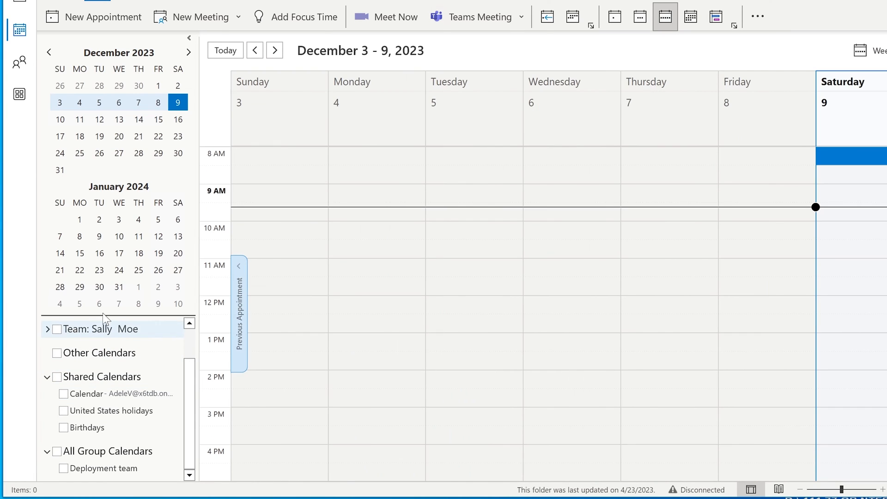
pyautogui.moveTo(444, 226)
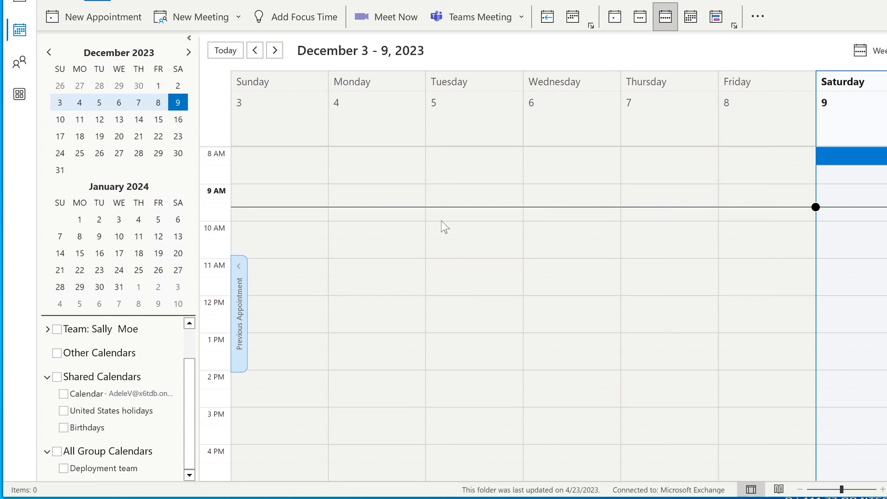
pyautogui.moveTo(88, 449)
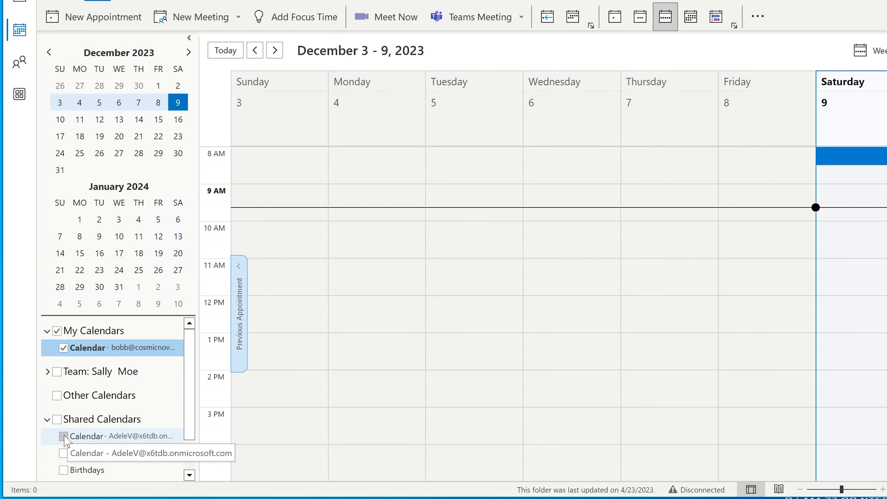
pyautogui.click(64, 436)
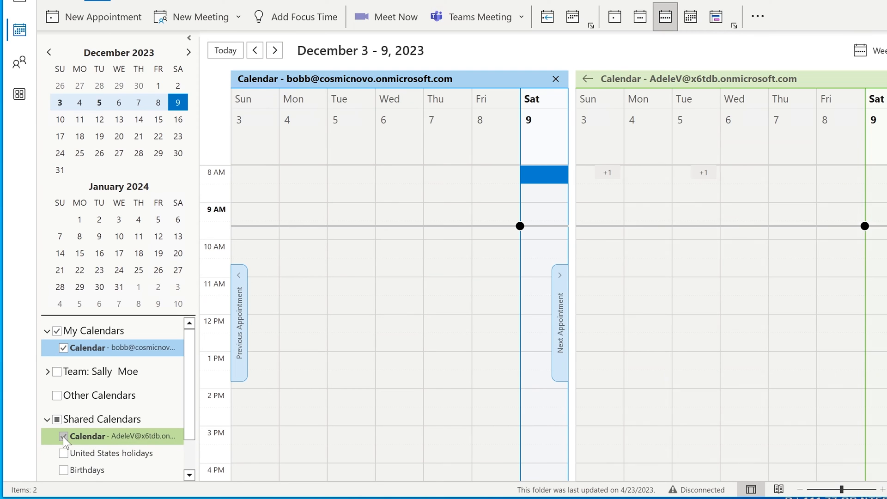
pyautogui.click(63, 436)
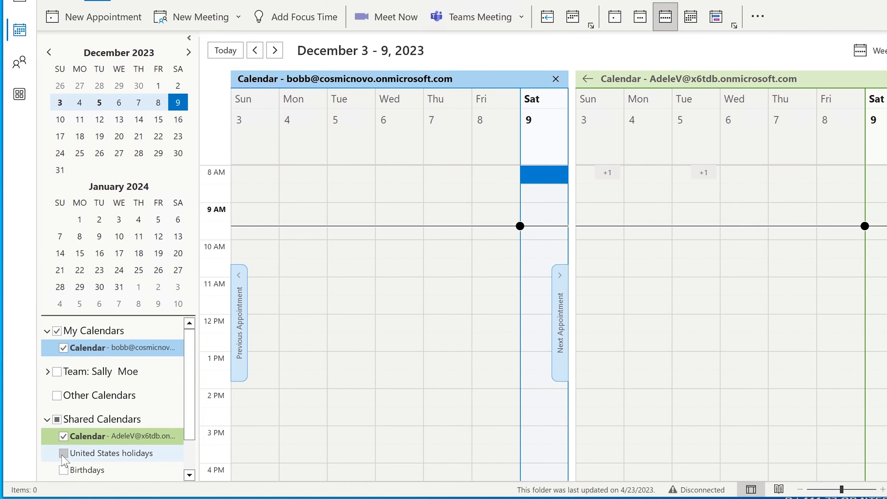
pyautogui.scroll(-3)
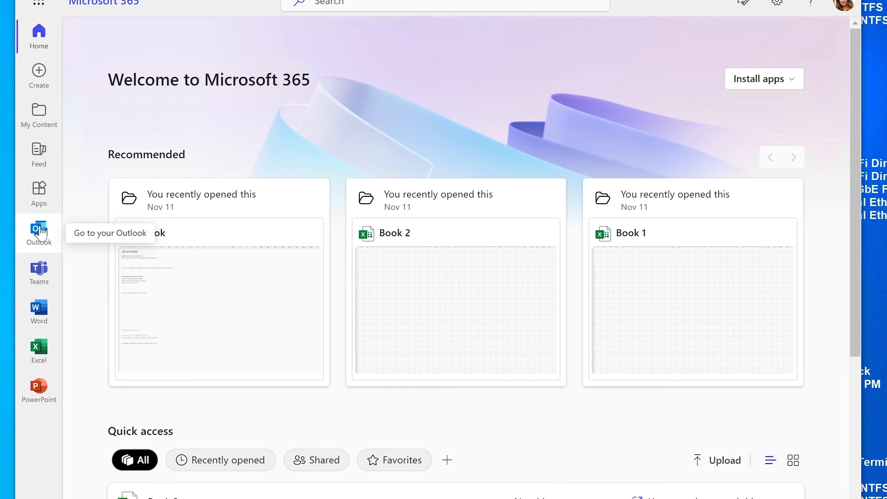
# Step: Sign in to AdeleV's Outlook on the web with the saved password and continue past the information notice
pyautogui.click(38, 232)
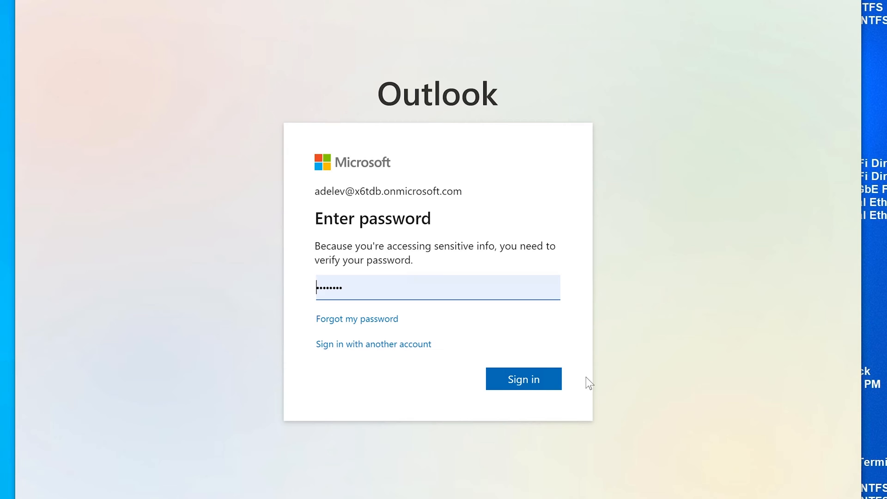
pyautogui.click(522, 379)
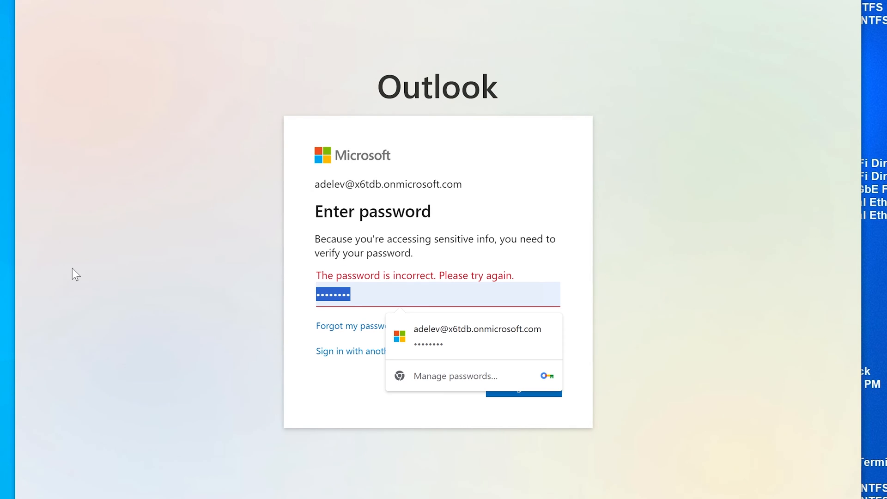
pyautogui.click(390, 371)
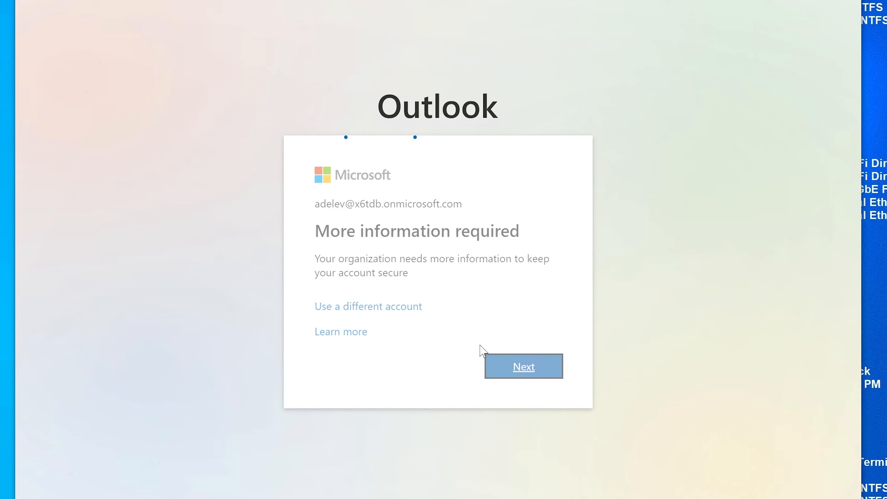
pyautogui.click(522, 366)
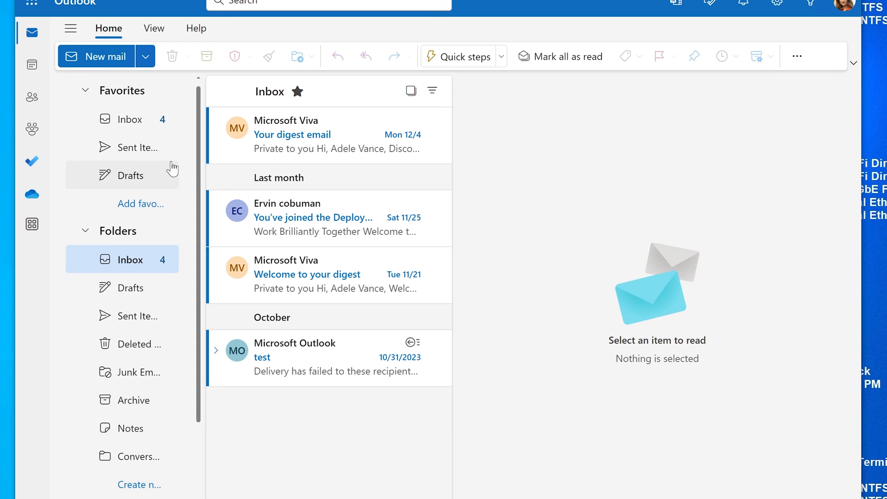
pyautogui.moveTo(32, 65)
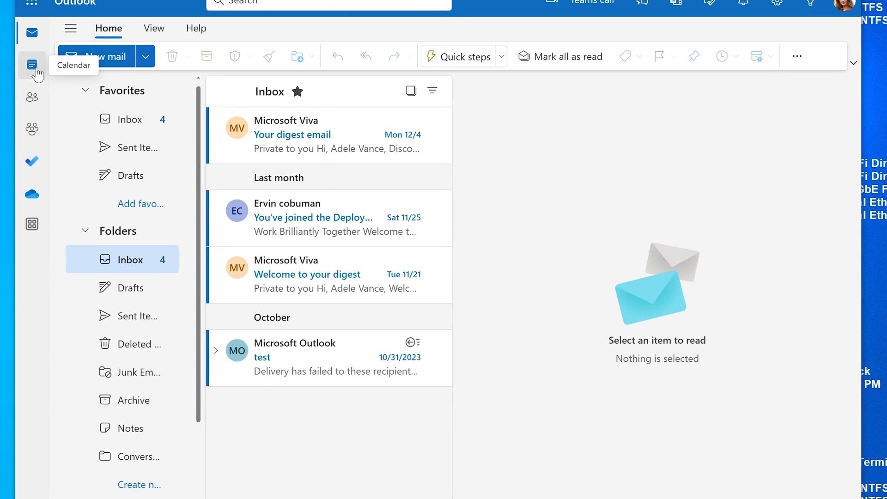
# Step: Show the December 3–9 week calendar and toggle the Deployment team group calendar off and back on
pyautogui.click(32, 65)
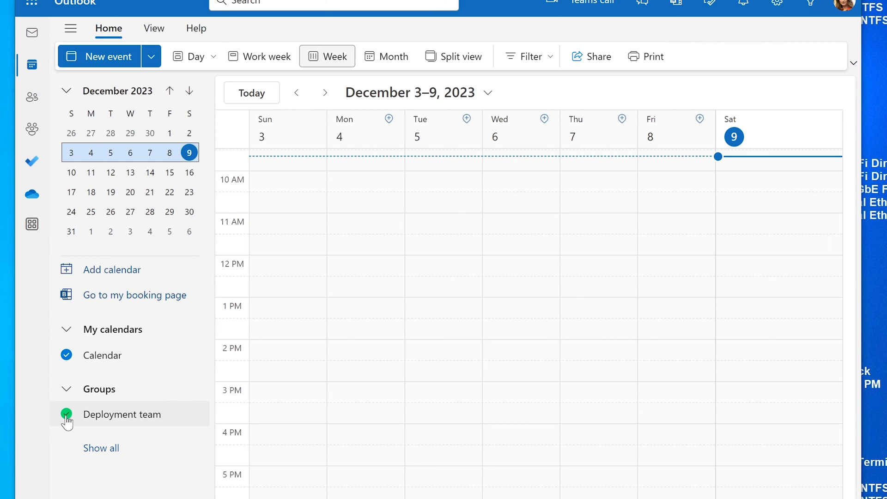
pyautogui.click(66, 414)
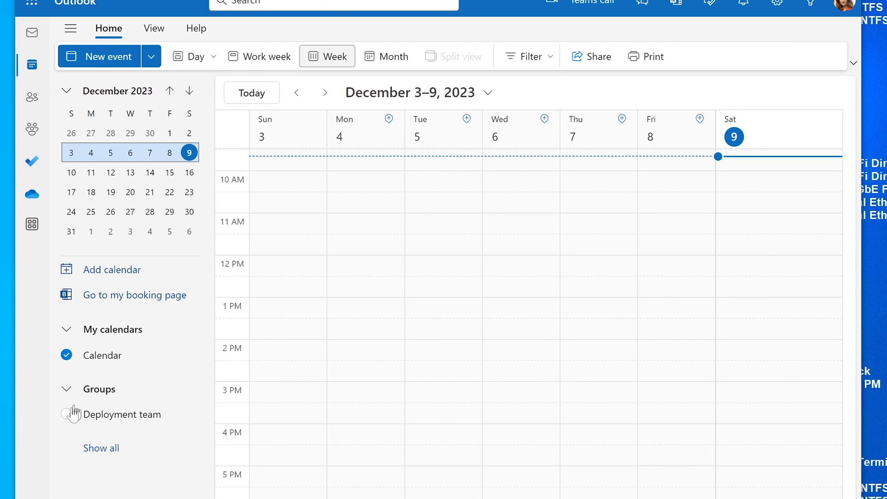
pyautogui.moveTo(121, 414)
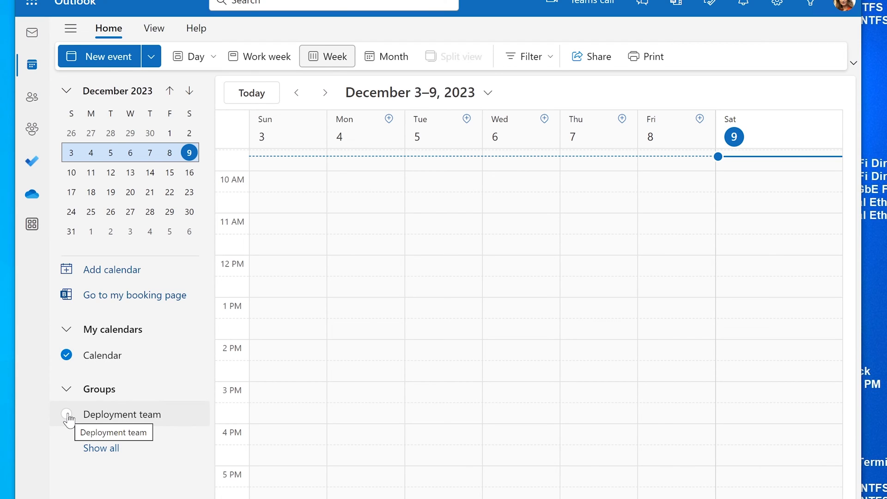
pyautogui.click(66, 414)
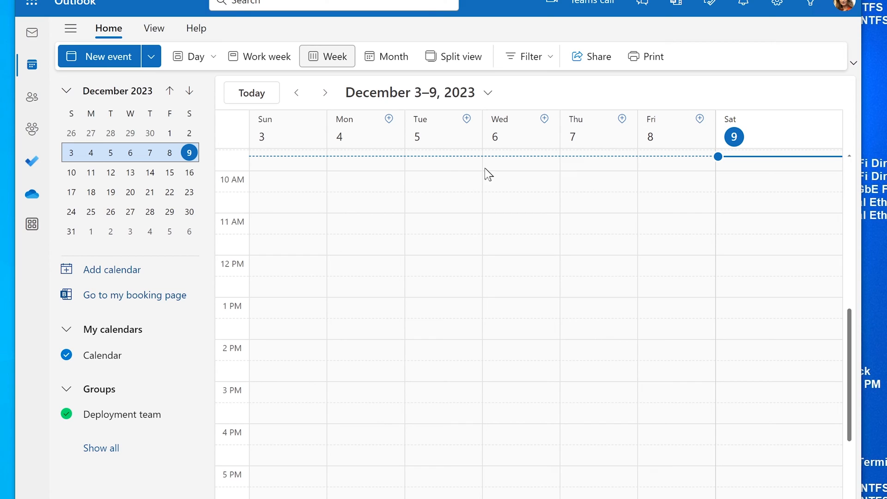
# Step: Switch through Split view to the December 2023 month view and re-toggle the Deployment team events on
pyautogui.click(453, 56)
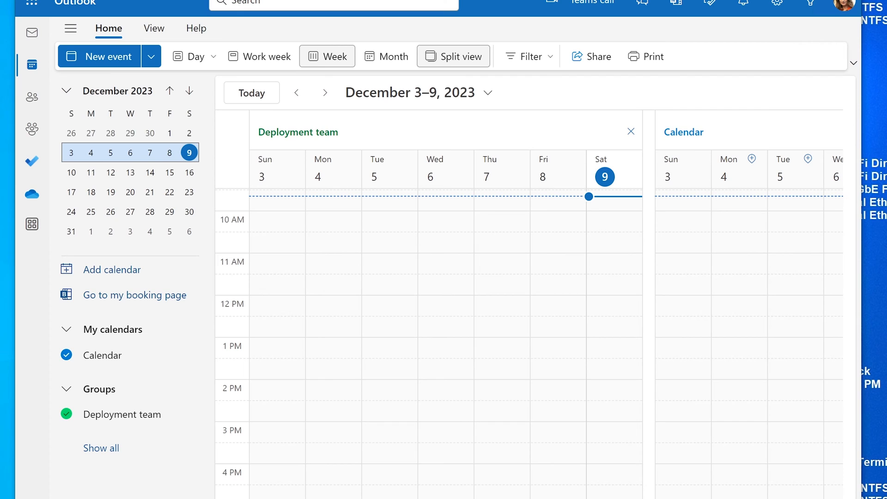
pyautogui.moveTo(327, 56)
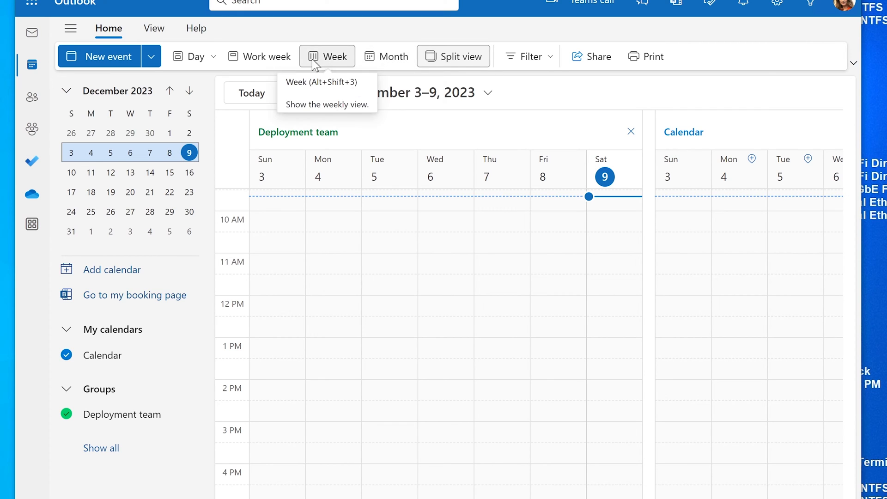
pyautogui.click(386, 56)
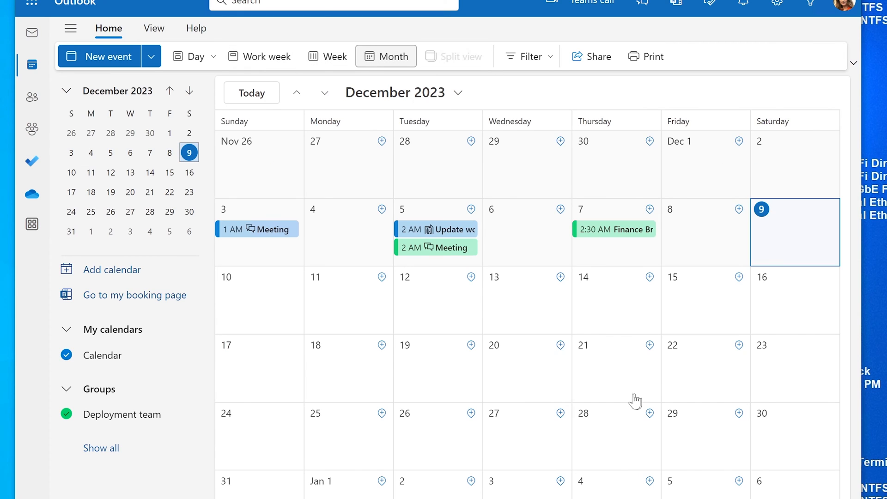
pyautogui.moveTo(481, 302)
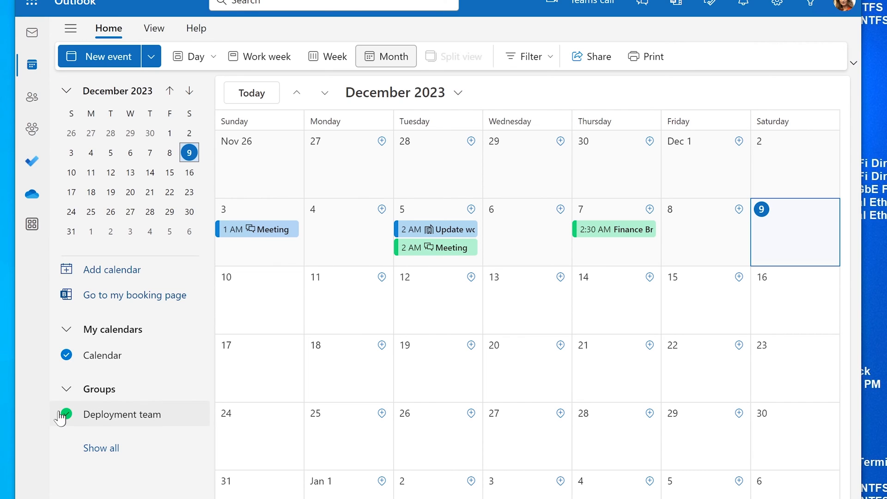
pyautogui.click(66, 414)
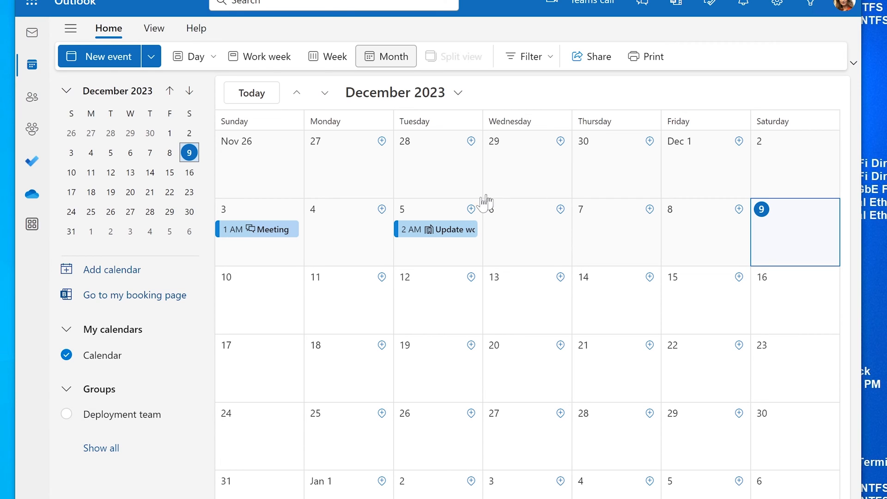
pyautogui.click(66, 414)
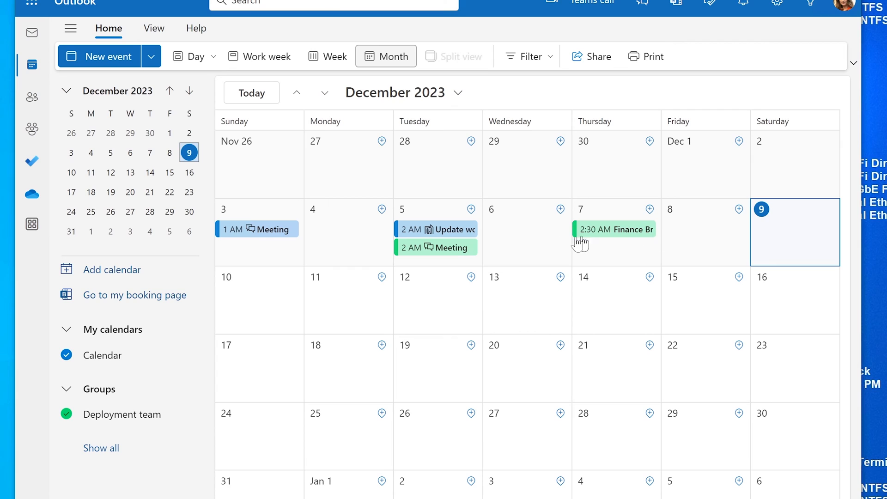
pyautogui.moveTo(542, 249)
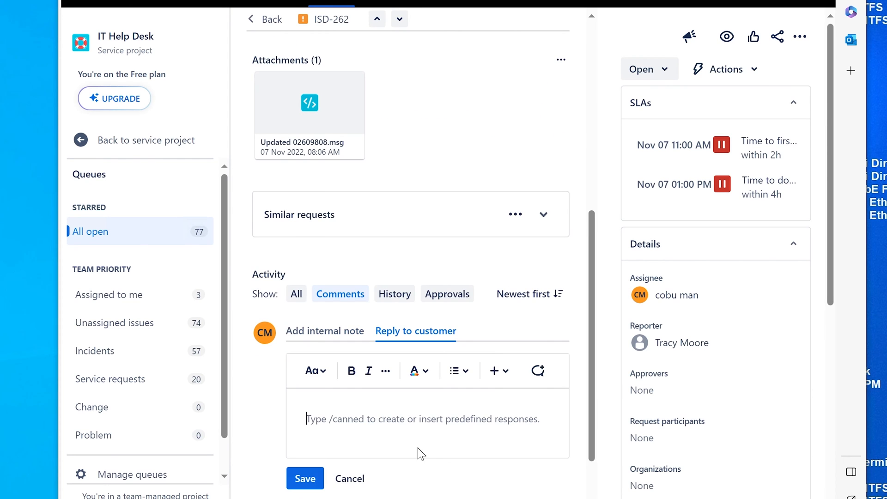
pyautogui.moveTo(429, 420)
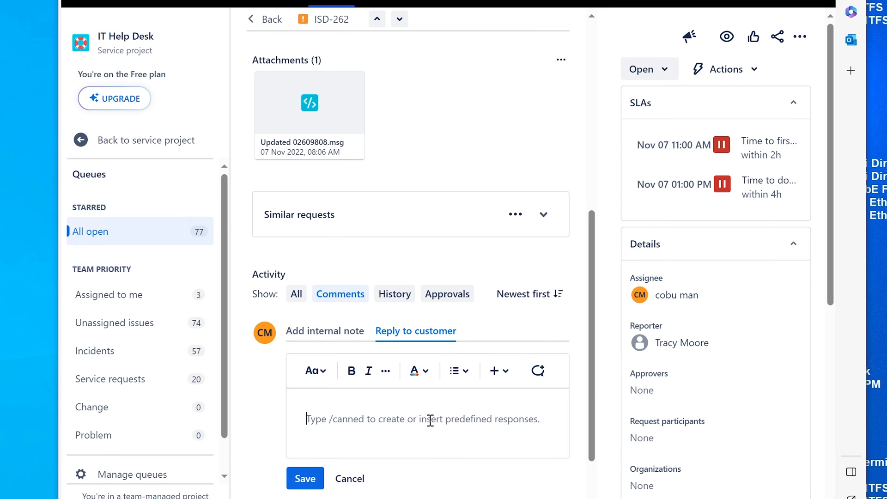
# Step: Write "It may take a bit of time for Calander to sync", correcting 'sycn' via the spelling suggestion
pyautogui.write('It may')
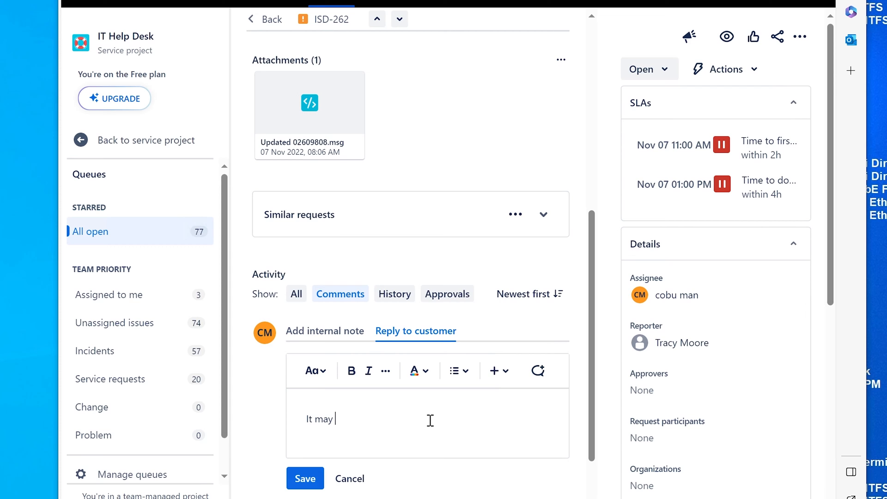
pyautogui.write('take a bit of time for cal')
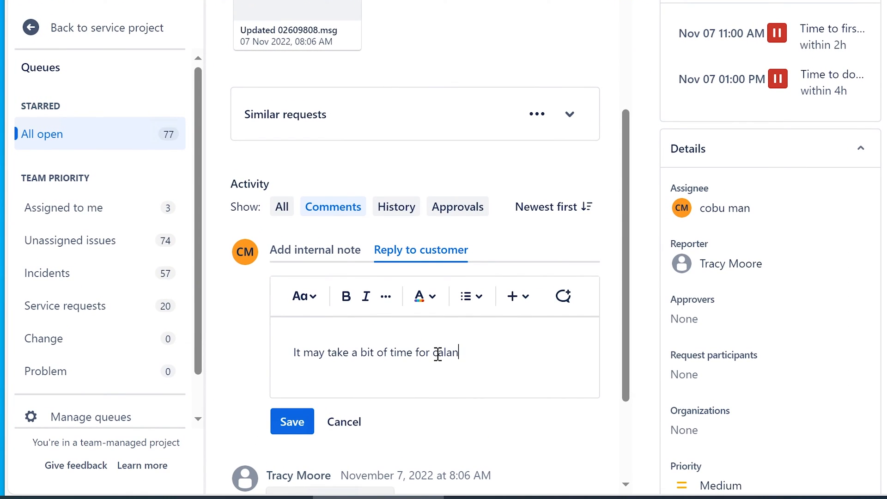
pyautogui.write('ander to sycn')
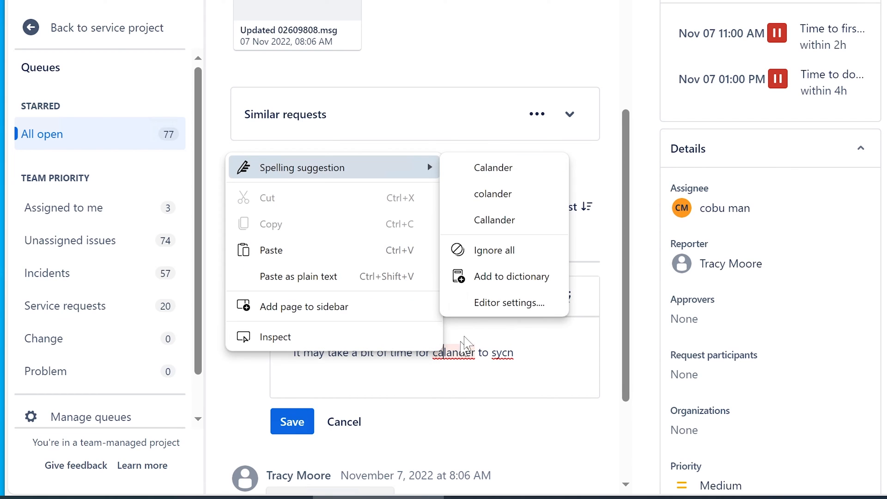
pyautogui.rightClick(496, 353)
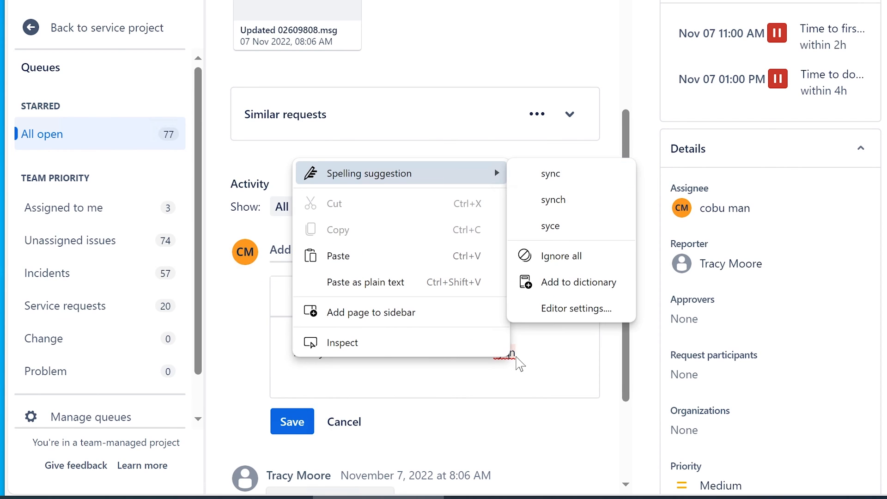
pyautogui.click(549, 173)
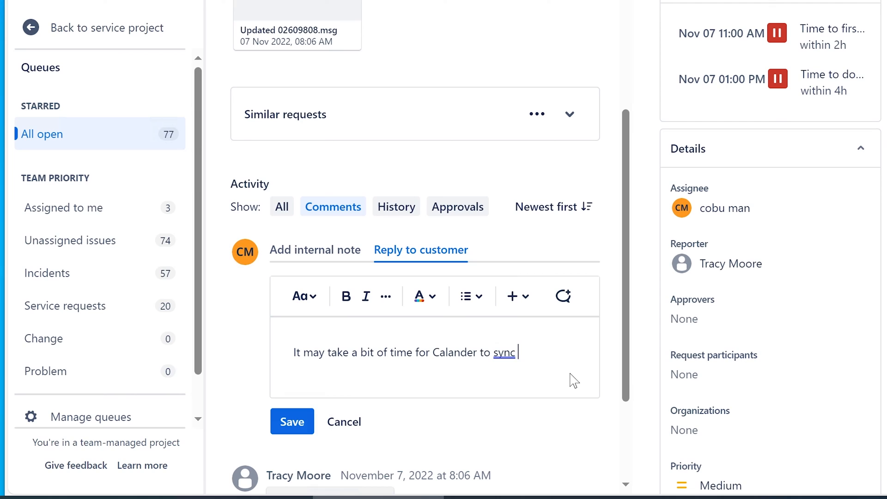
# Step: Write that the Outlook app installed on the computer must download a local copy of the inbox and calendar
pyautogui.write('with')
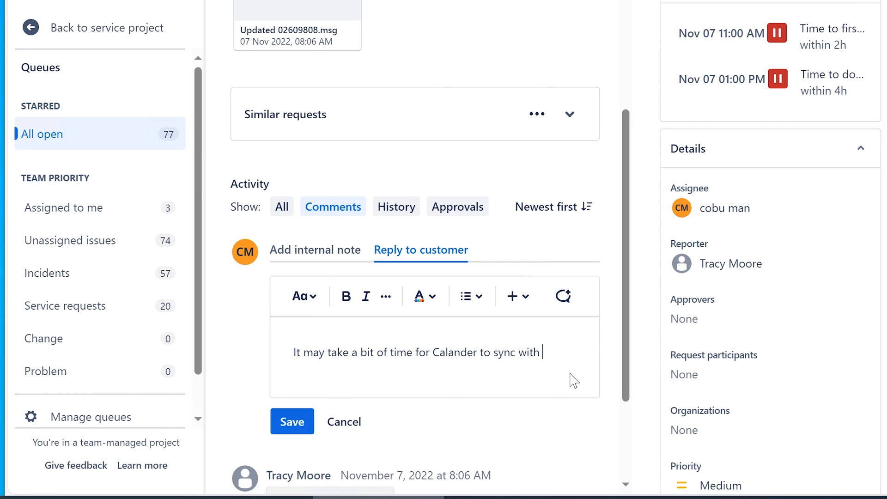
pyautogui.write('Outlook')
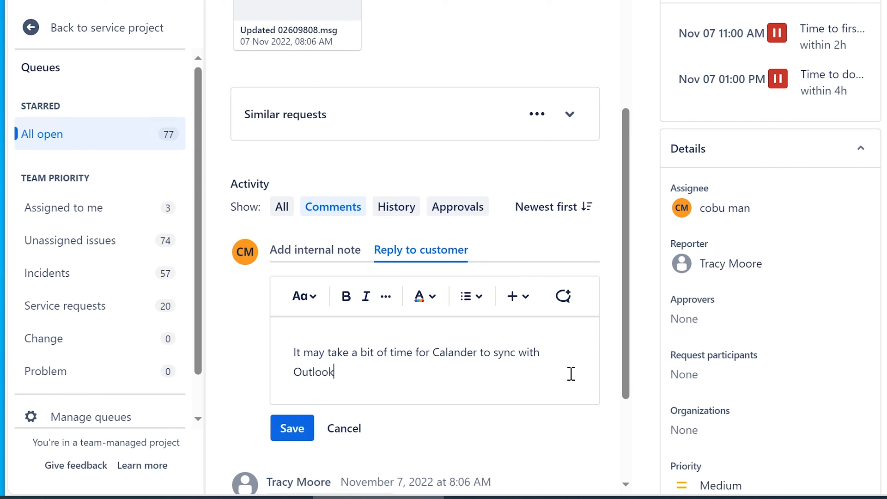
pyautogui.write('app t')
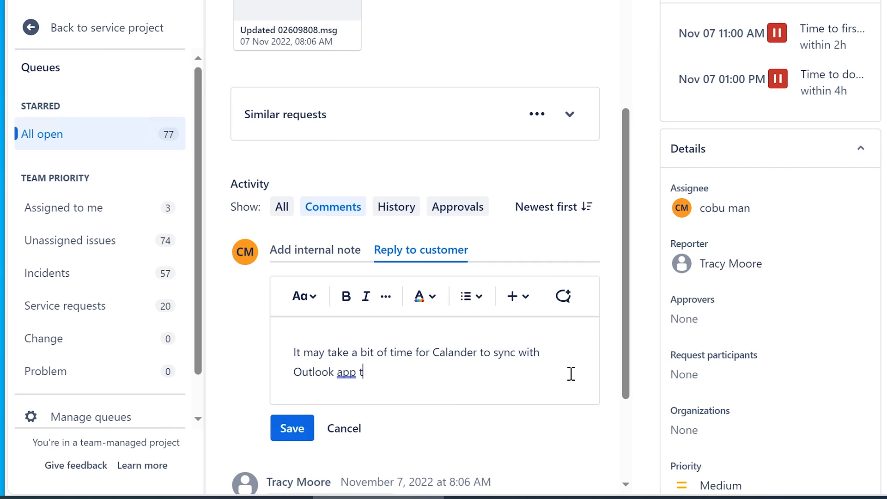
pyautogui.write('hat is installe')
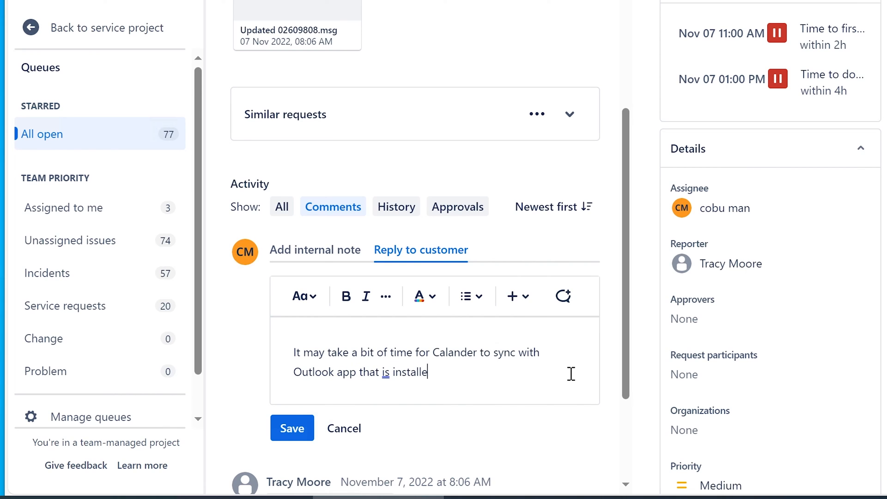
pyautogui.write('d on the computer, because it needs to do')
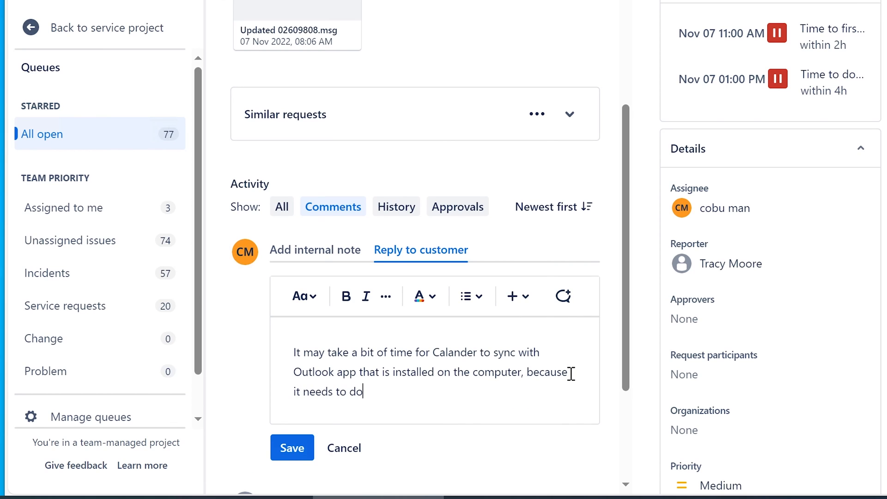
pyautogui.write('wnload a local copy of')
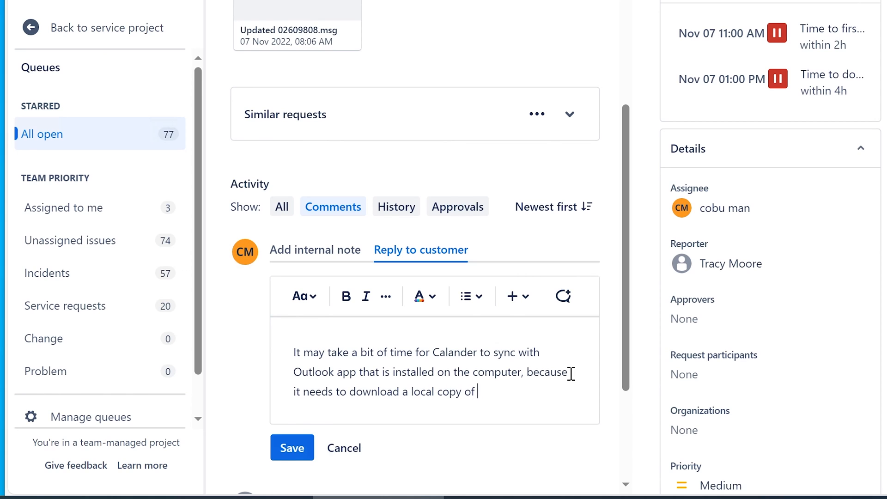
pyautogui.write('the inbox and')
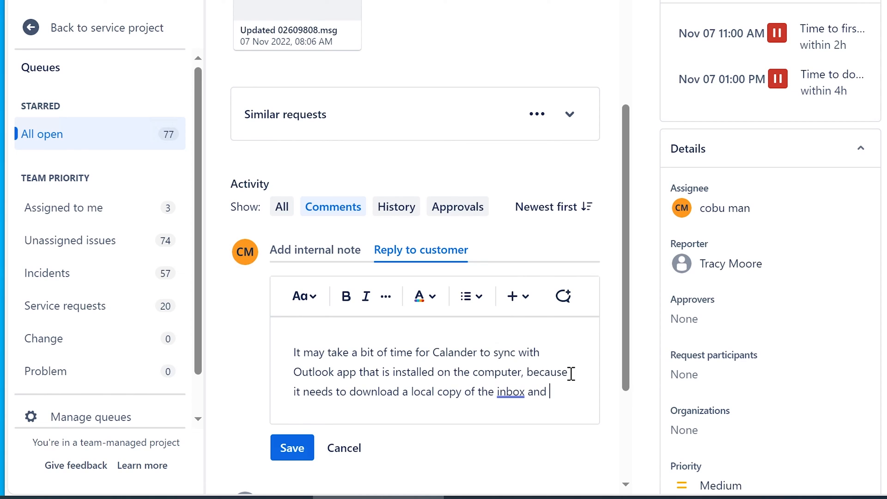
pyautogui.write('the calendar.')
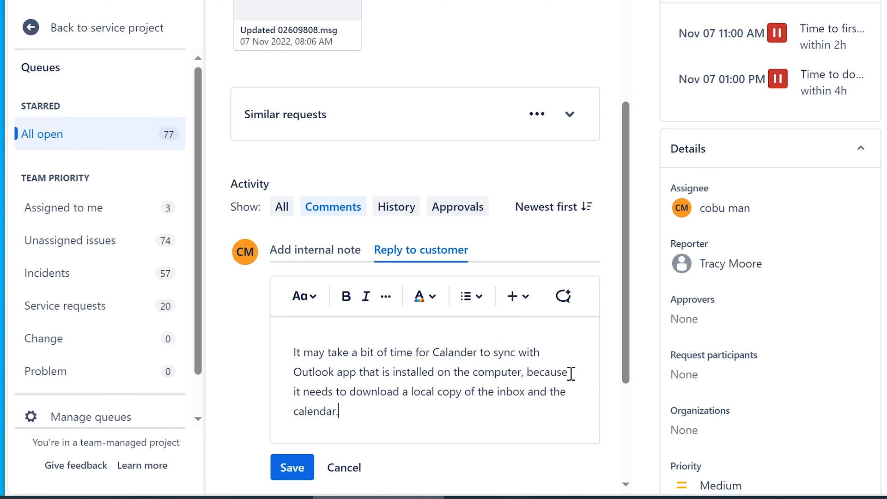
# Step: Add 'Otherwise make sure when viewing it is selected with a check mark.'
pyautogui.write('Ot')
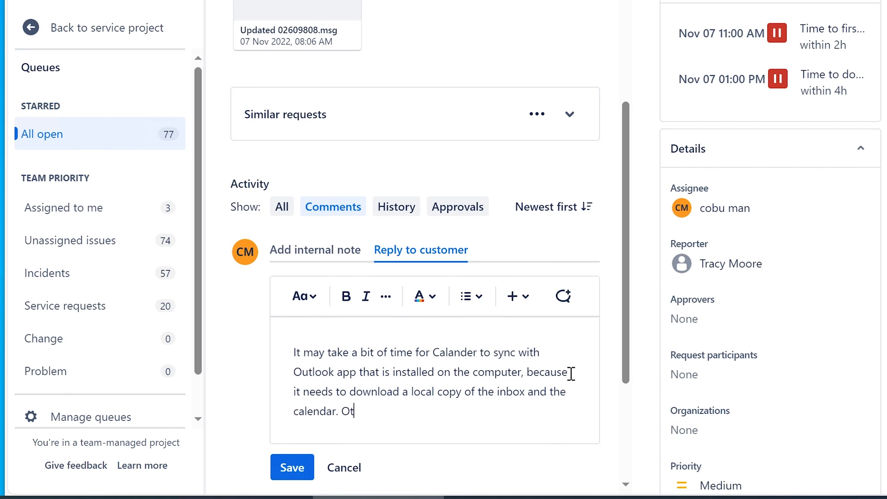
pyautogui.write('h')
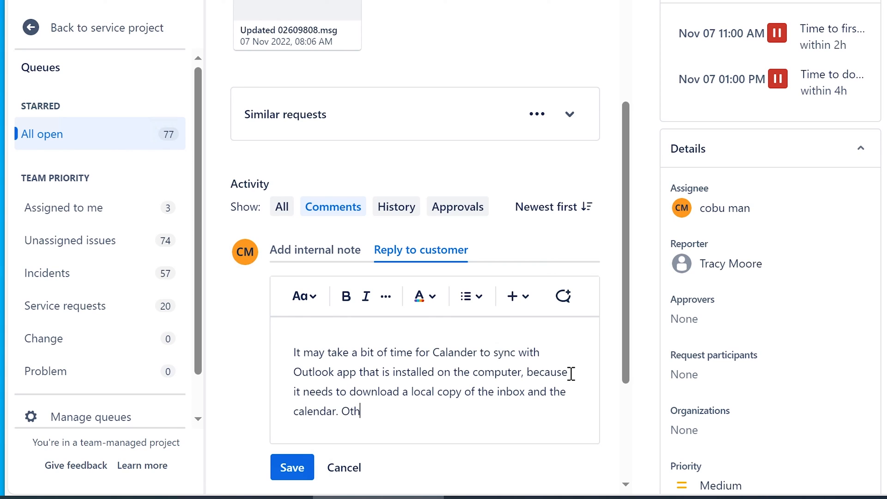
pyautogui.write('erwise makes')
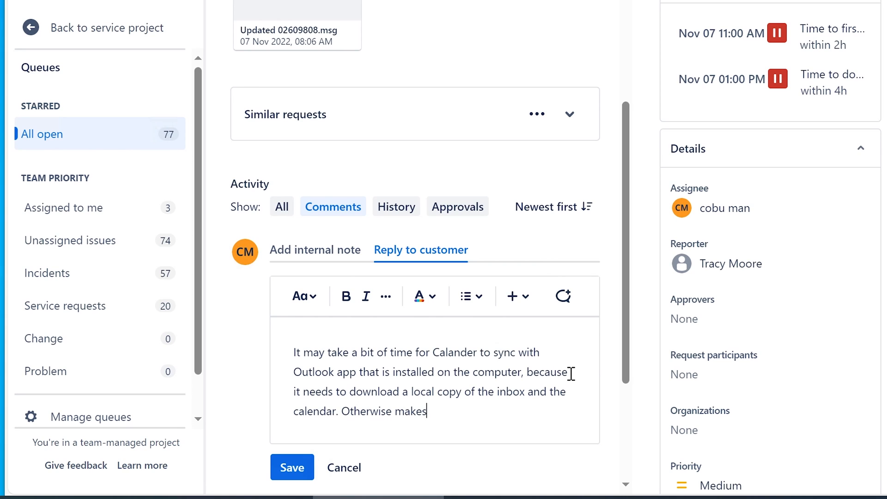
pyautogui.write('sure')
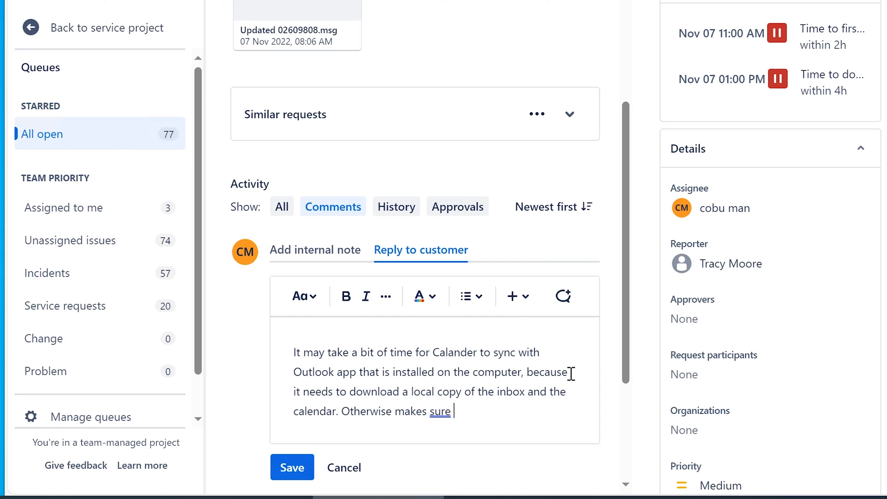
pyautogui.write('when viewing your')
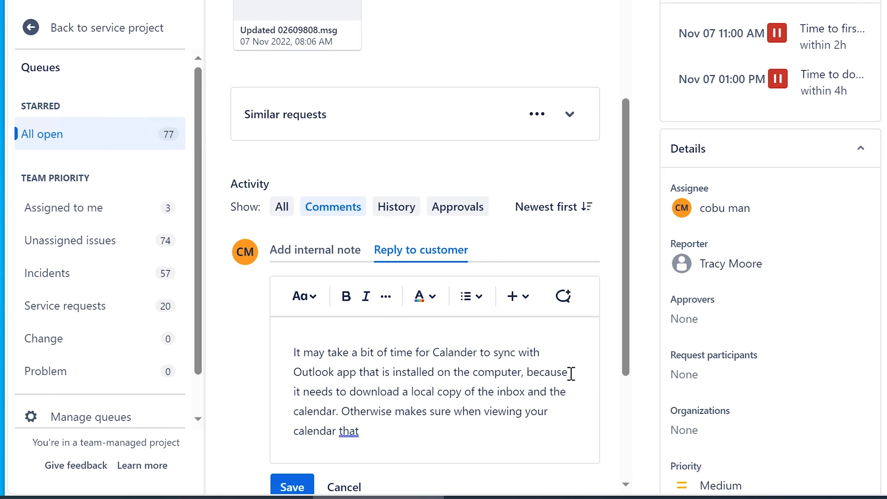
pyautogui.write('it is')
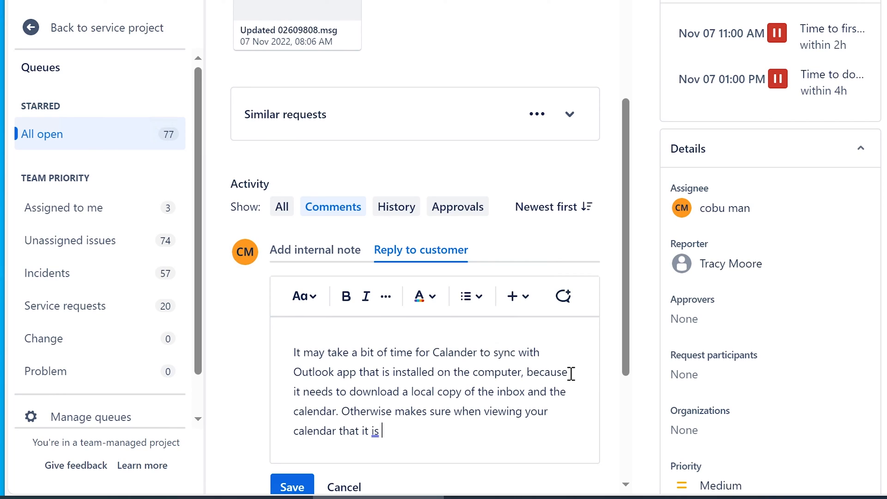
pyautogui.write('selected')
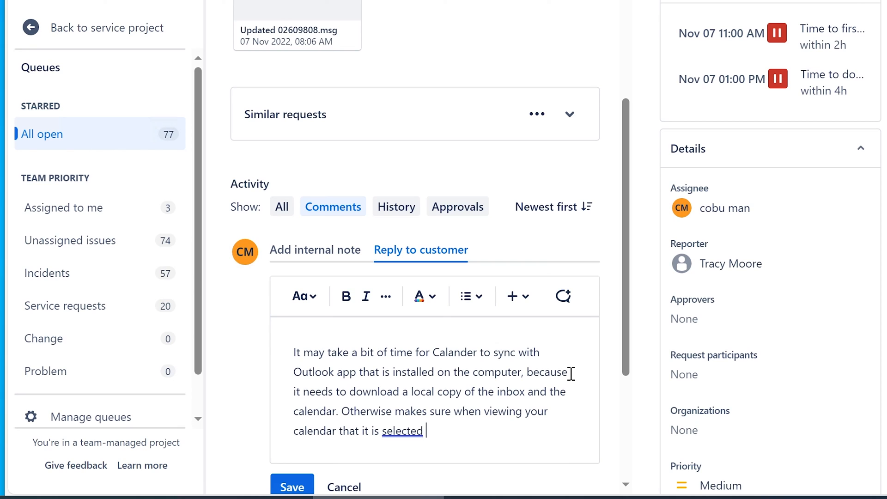
pyautogui.write('with')
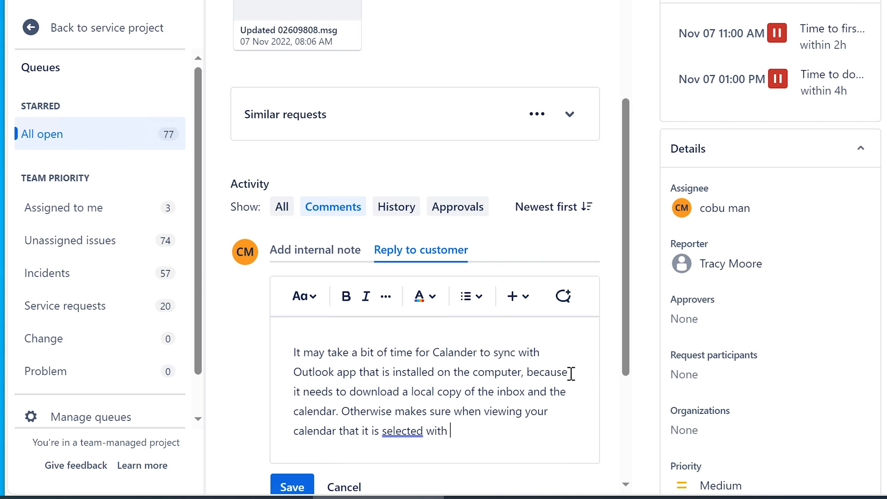
pyautogui.write('a check mark.')
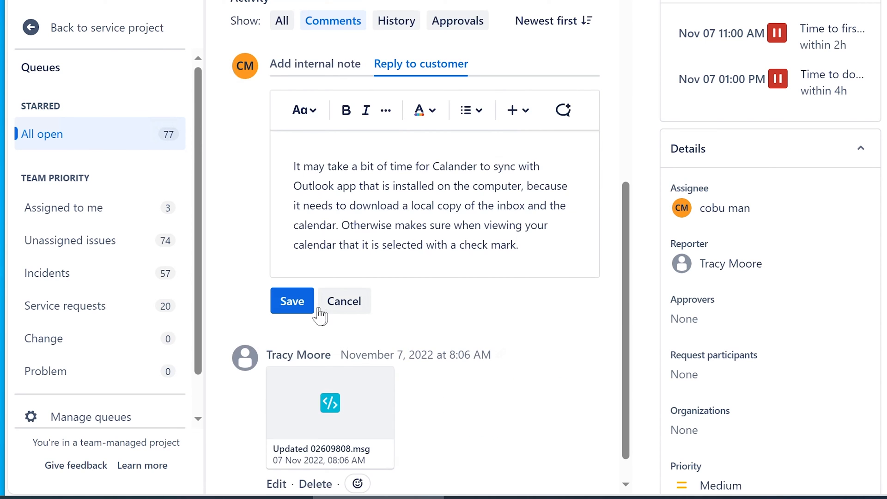
# Step: Save the reply to the customer on ISD-262 and return to the top of the ticket
pyautogui.click(292, 300)
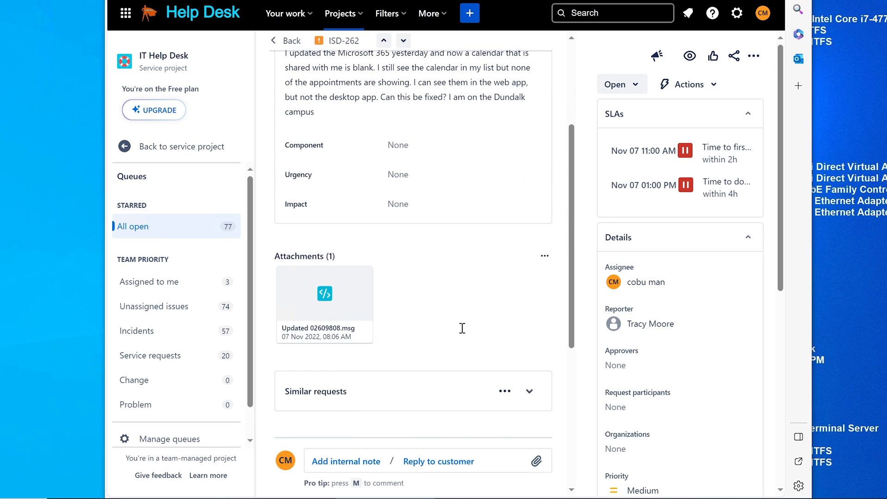
pyautogui.scroll(3)
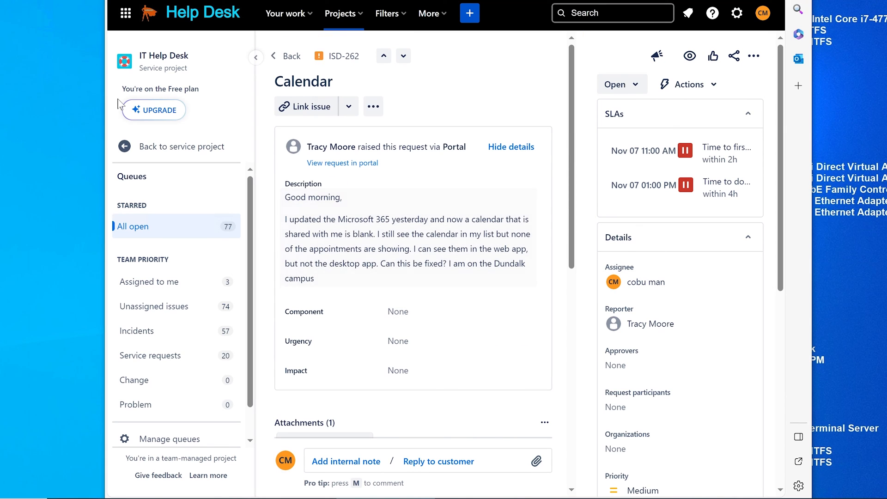